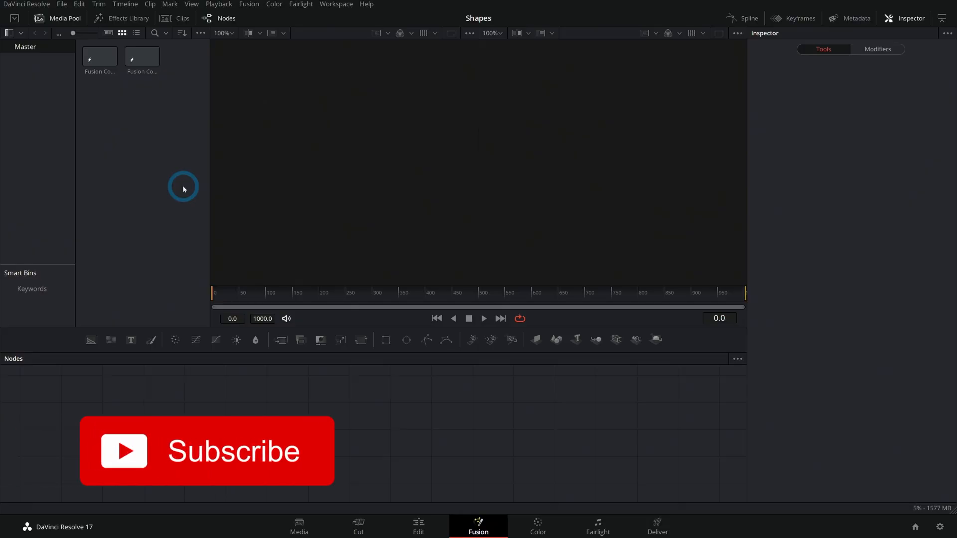
mouse_move(189, 224)
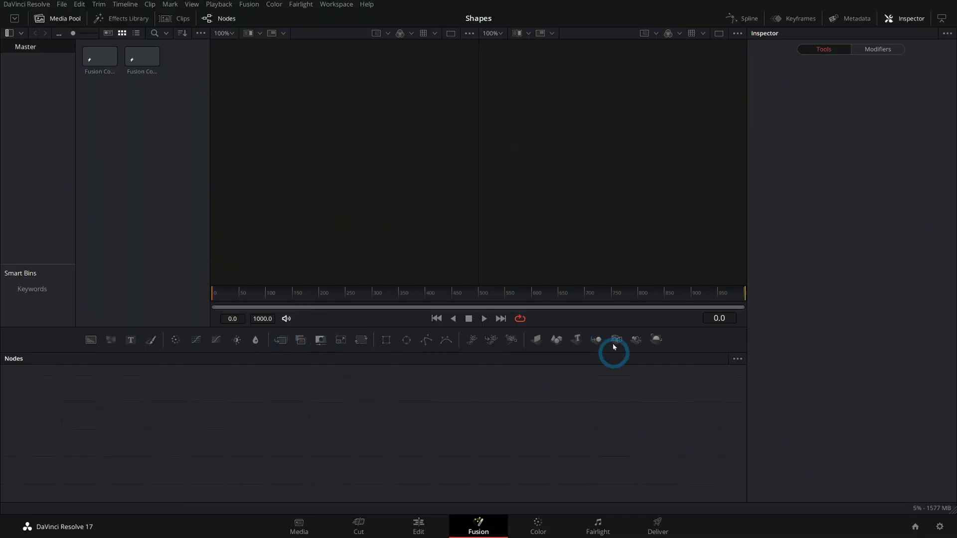
mouse_move(685, 347)
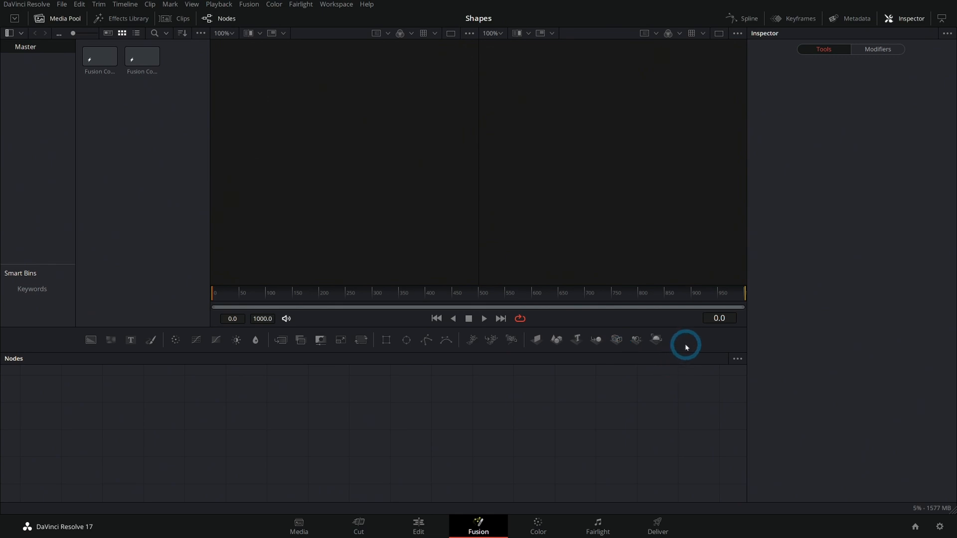
mouse_move(669, 352)
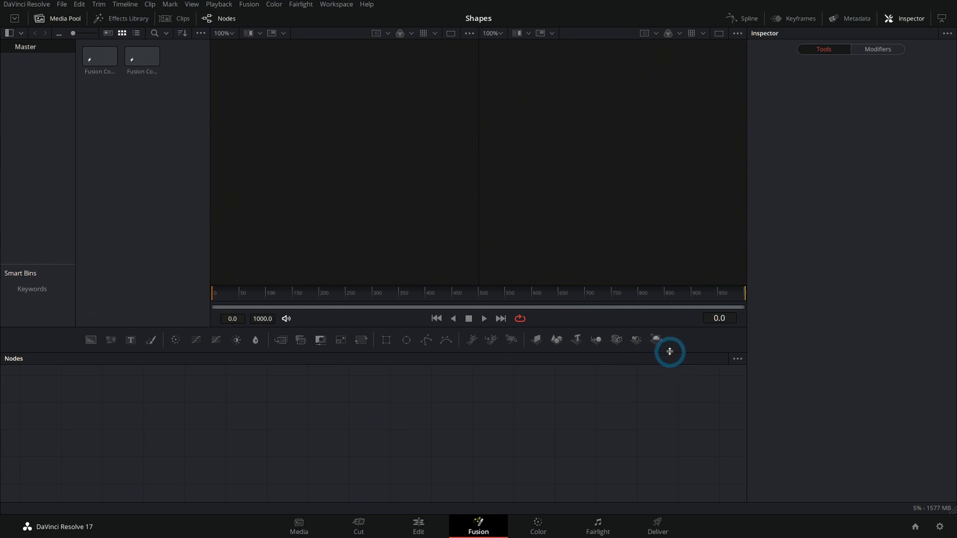
mouse_move(683, 333)
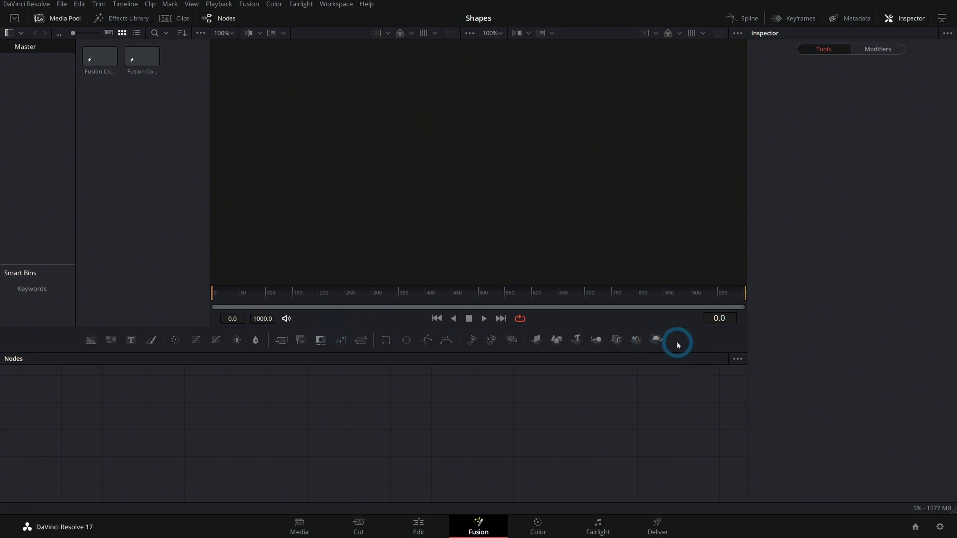
Create a new custom Fusion toolbar named 'Casey's Favs' from the toolbar's Customize menu.
right_click(676, 343)
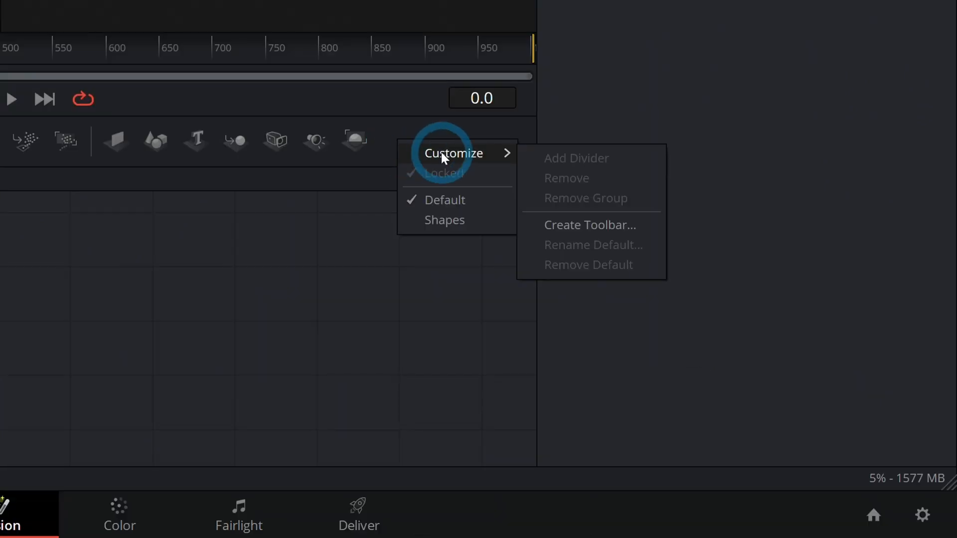
mouse_move(584, 196)
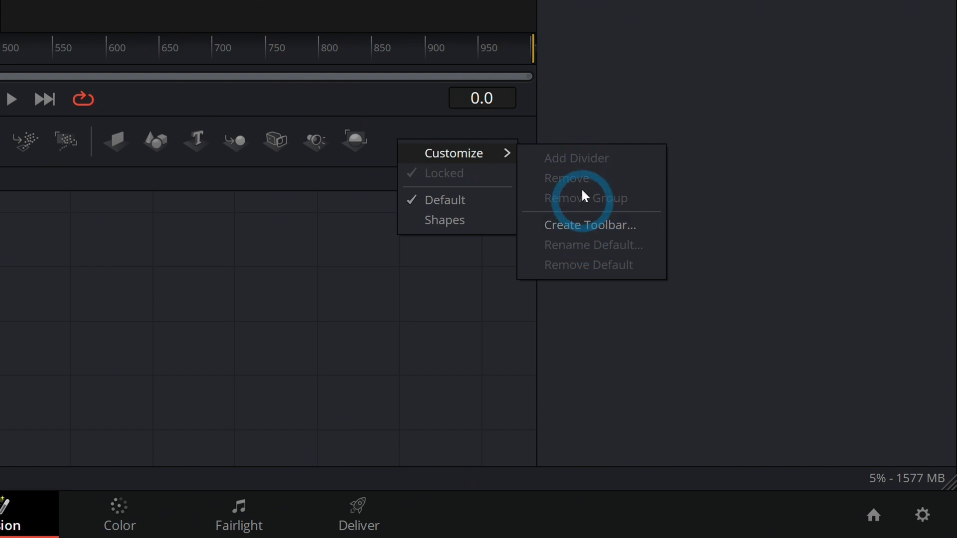
mouse_move(608, 232)
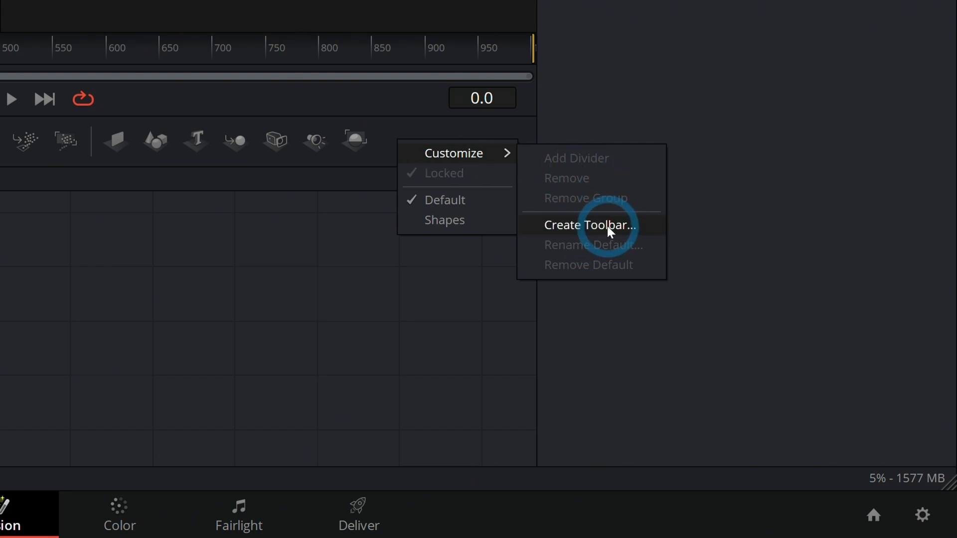
click(589, 224)
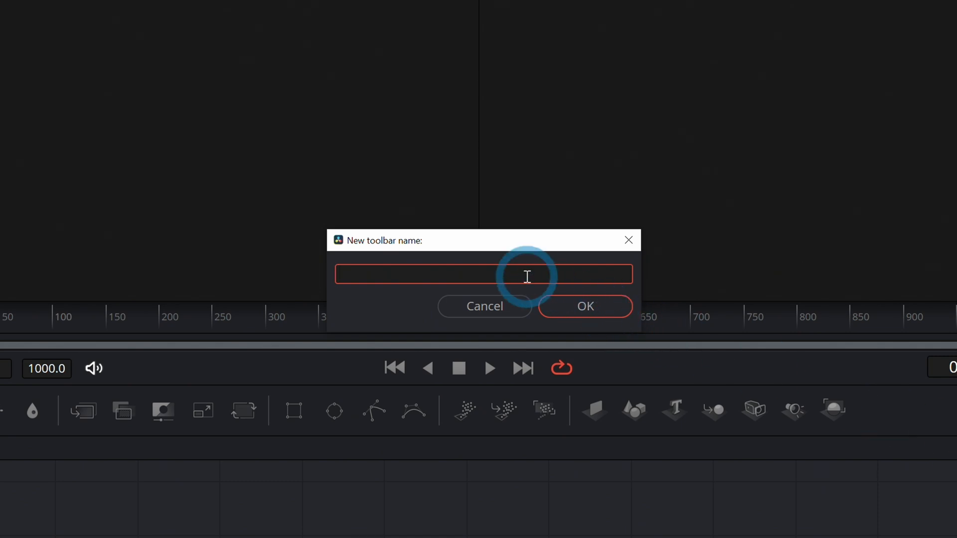
text(Casey's F)
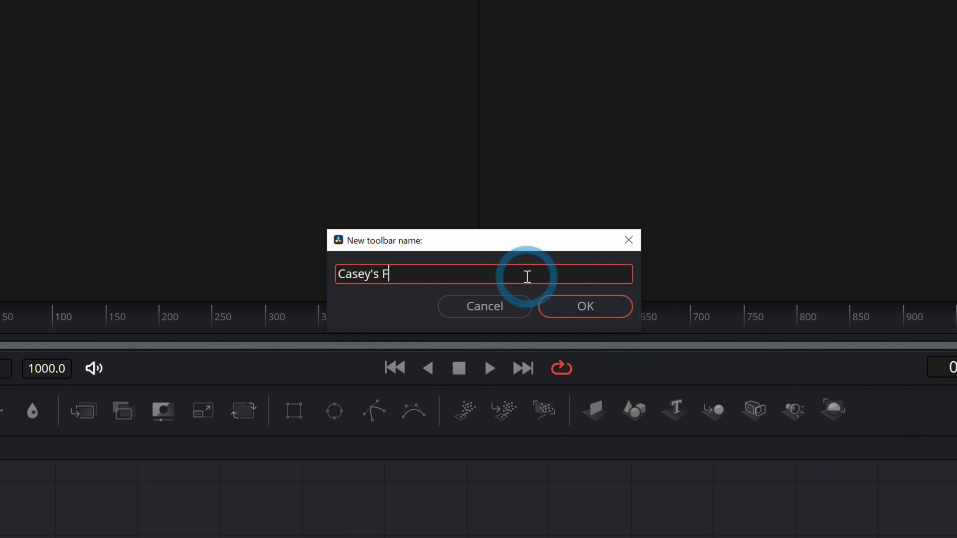
text(avs)
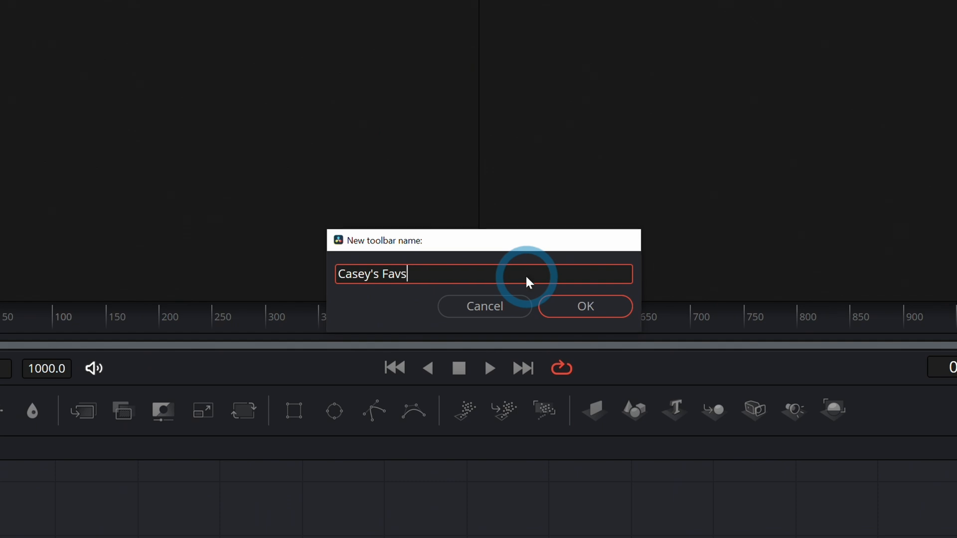
click(584, 306)
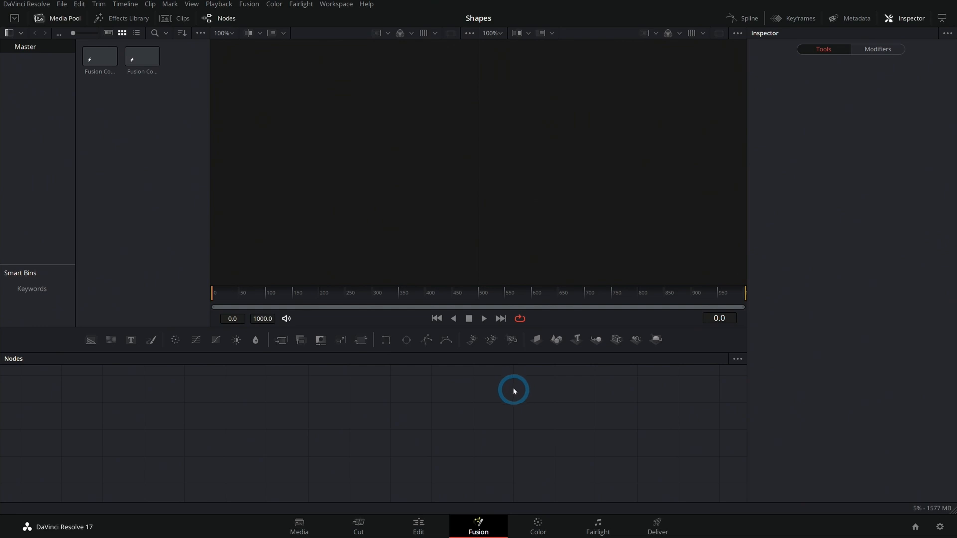
mouse_move(520, 393)
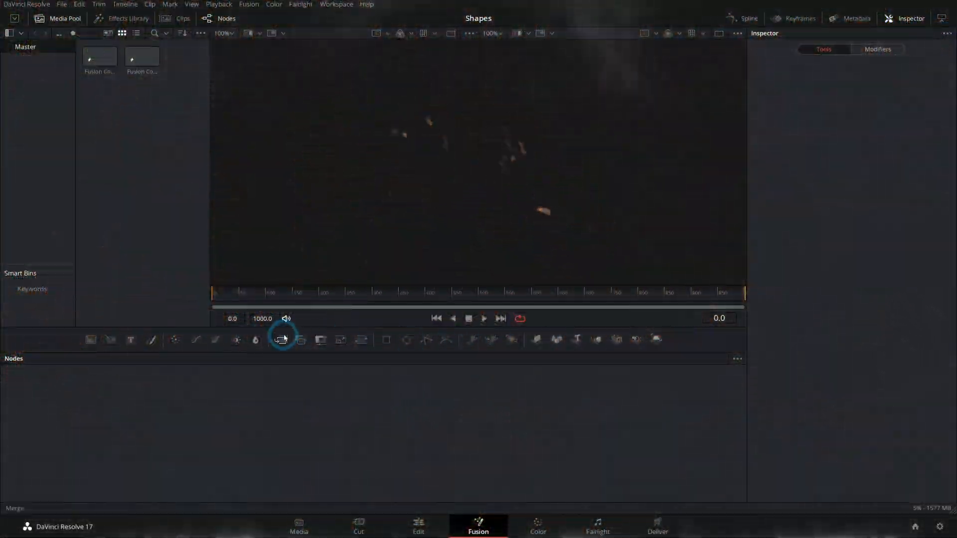
Remove an unwanted tool group and the 3D tools group from the Casey's Favs toolbar.
right_click(577, 339)
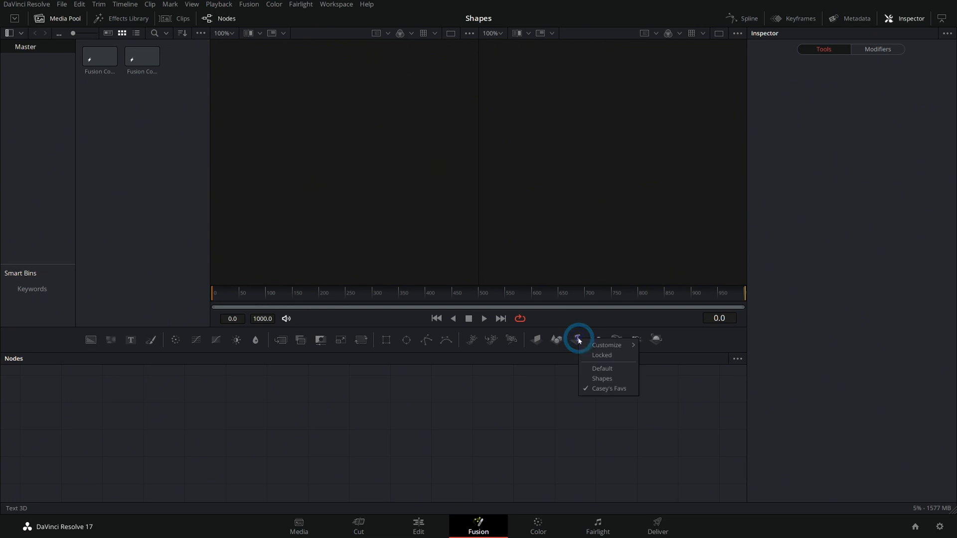
mouse_move(606, 344)
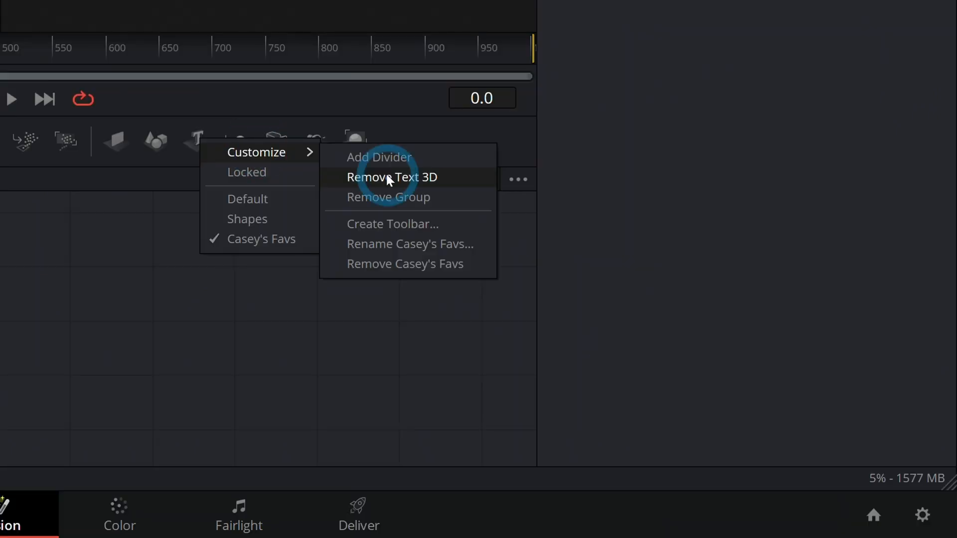
mouse_move(395, 206)
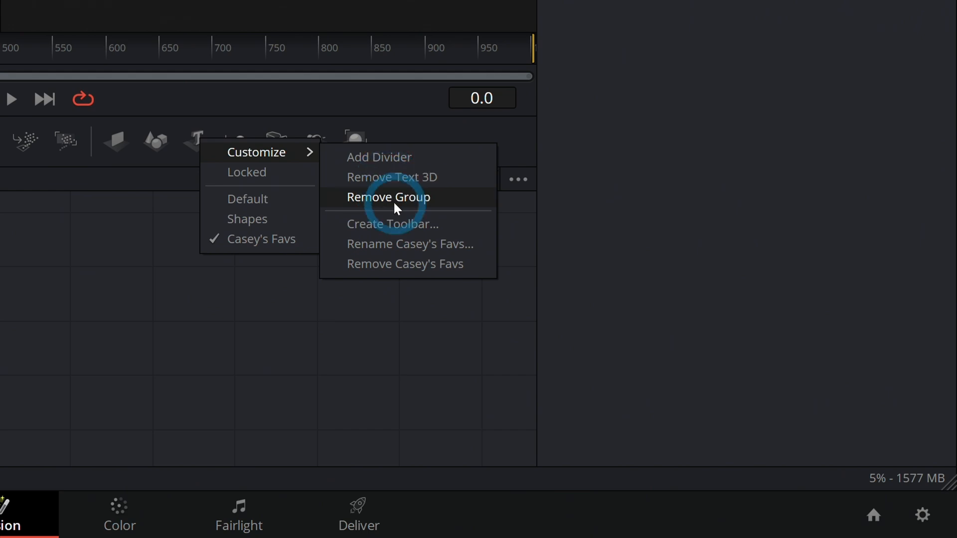
click(388, 196)
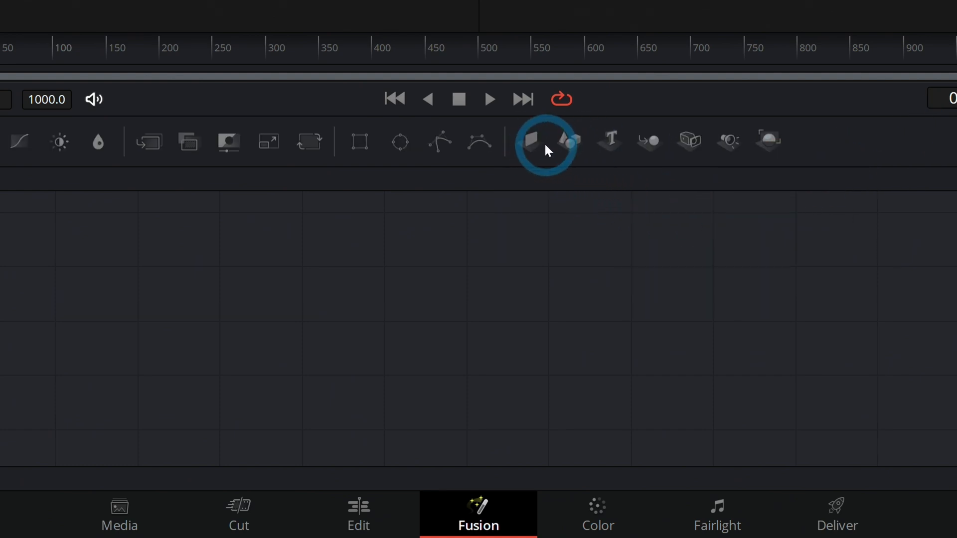
right_click(529, 142)
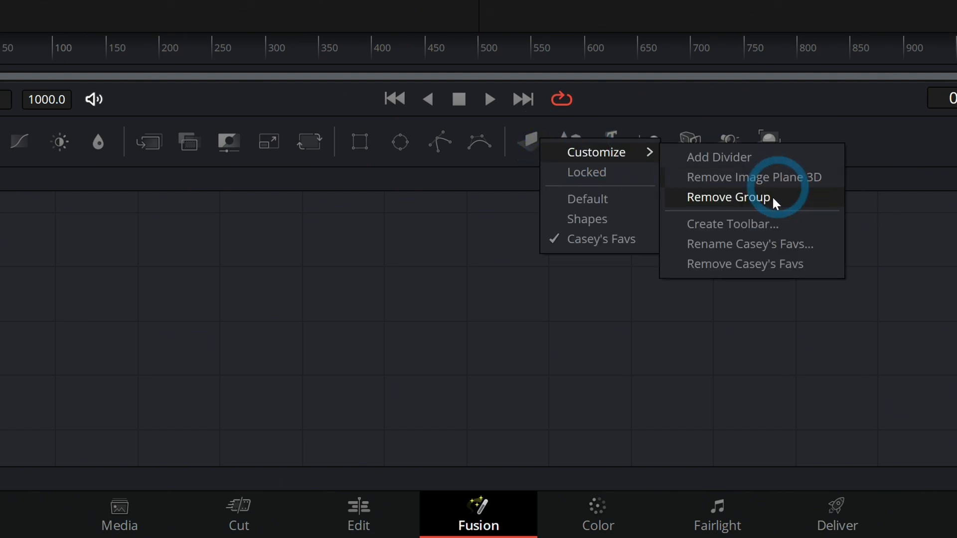
click(728, 196)
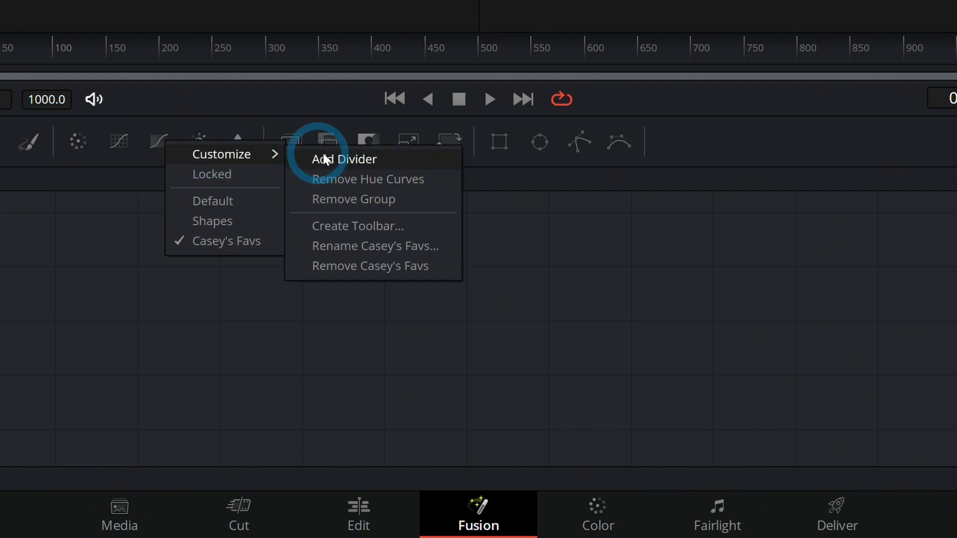
mouse_move(403, 232)
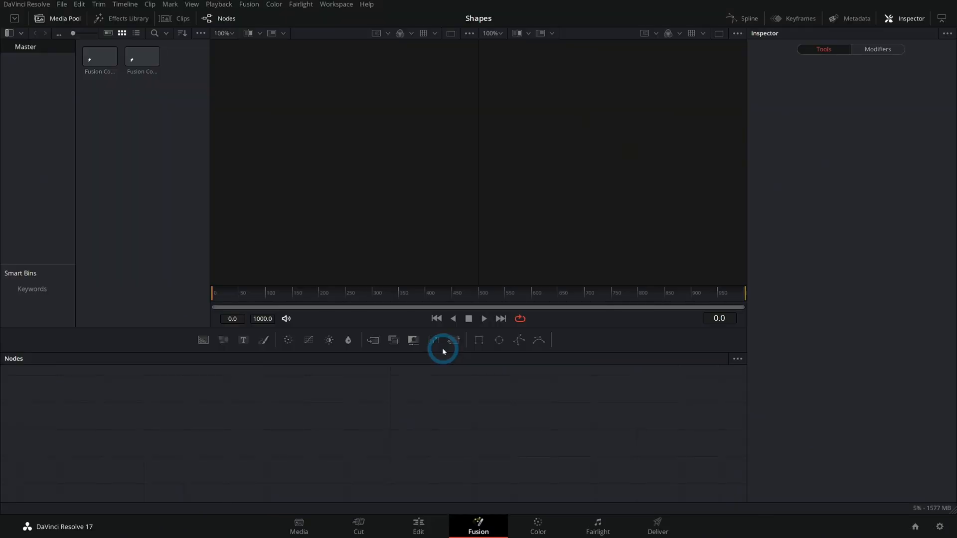
mouse_move(572, 368)
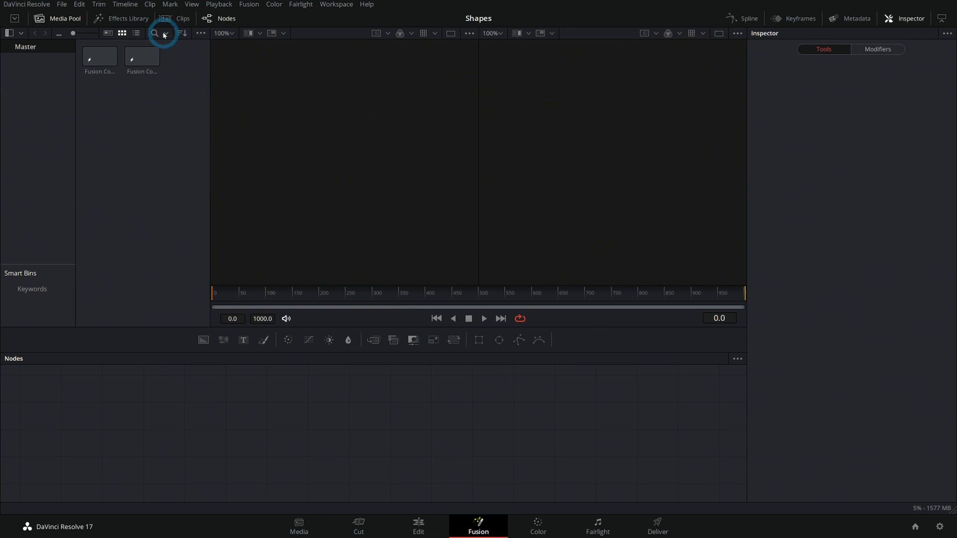
Browse the Effects Library Tools categories (Composite, Color, Film, Flow) to find Film Grain and Underlay.
click(121, 18)
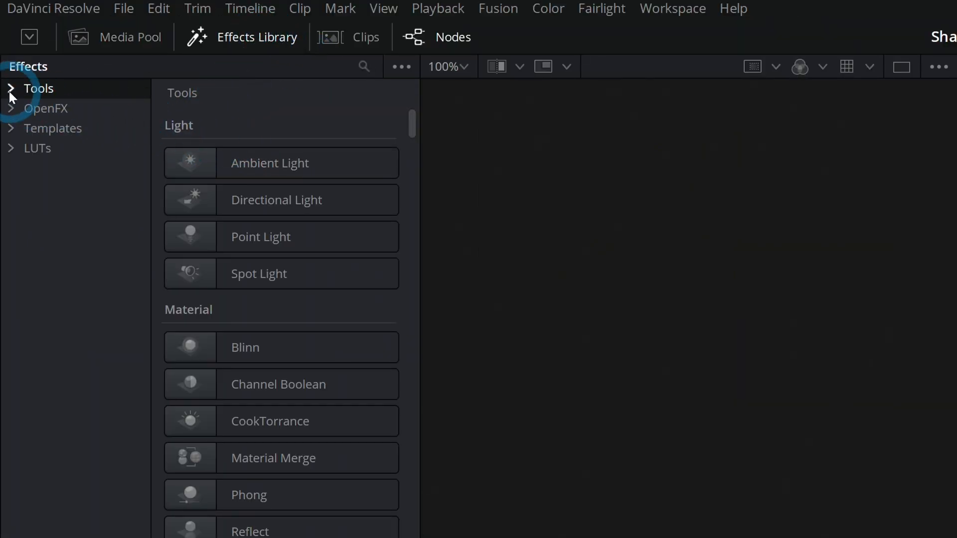
click(10, 88)
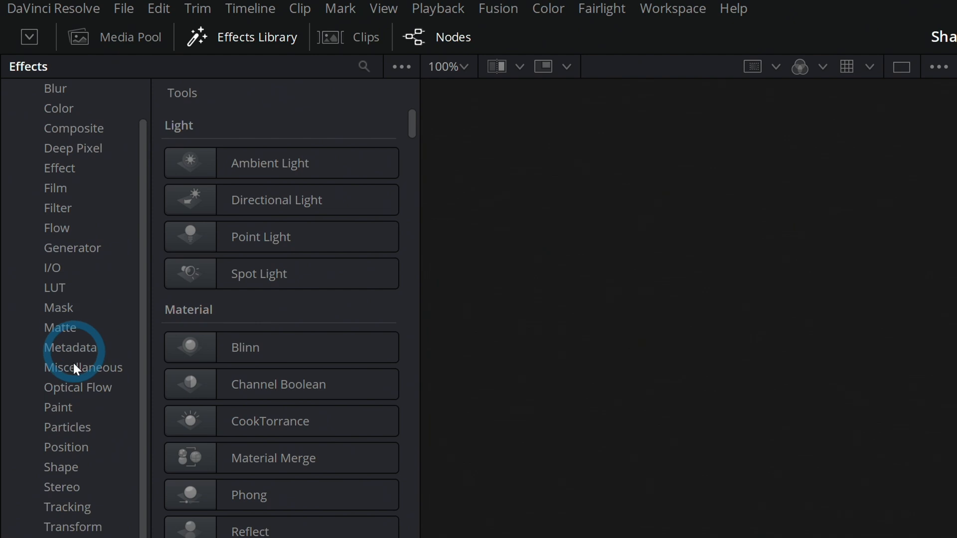
mouse_move(93, 450)
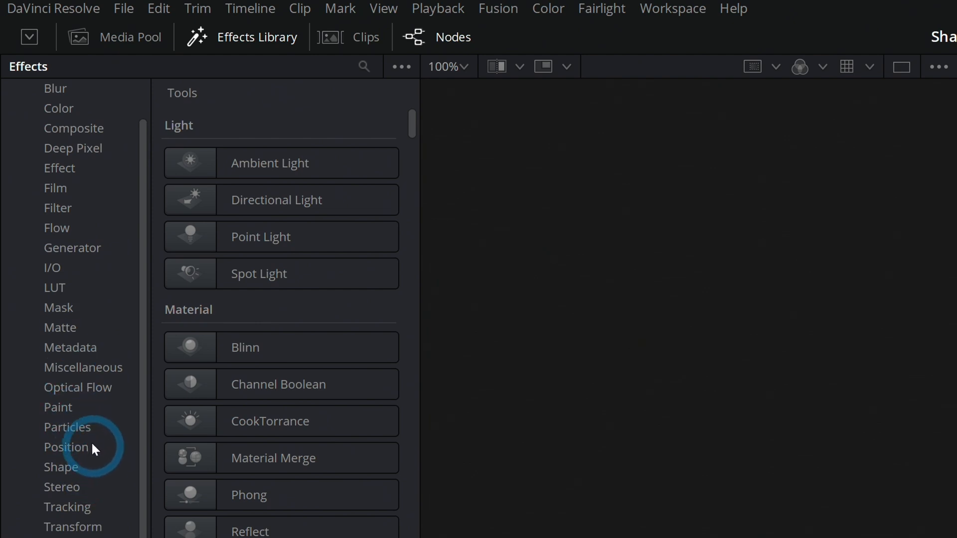
click(59, 167)
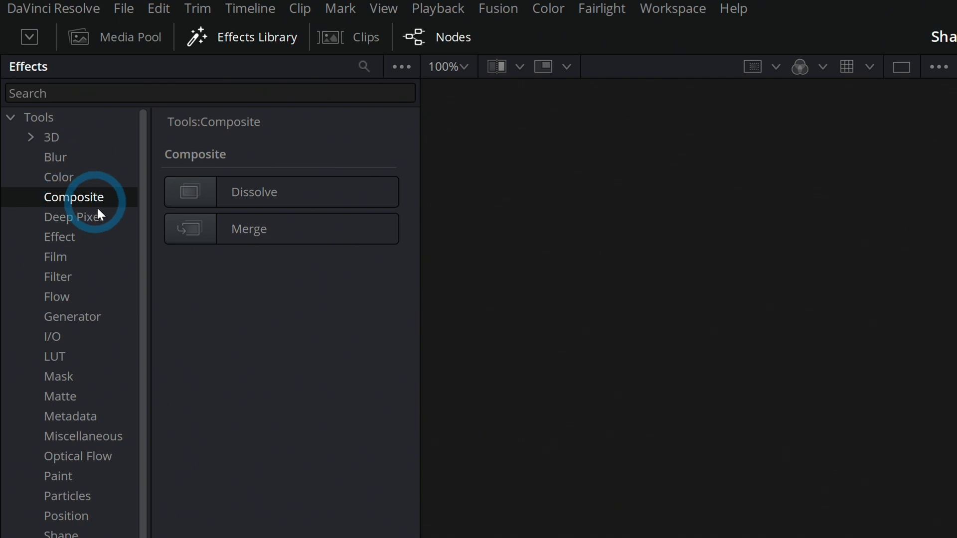
click(59, 177)
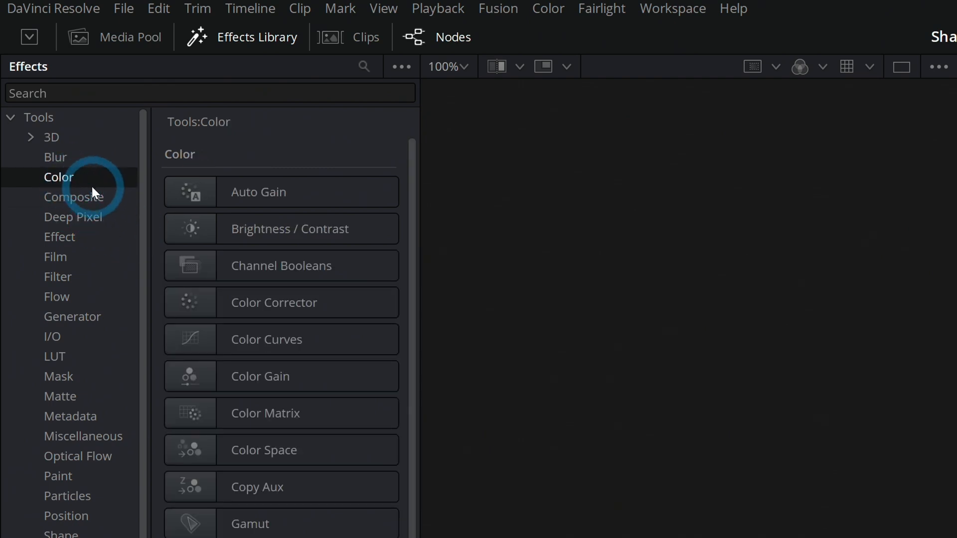
mouse_move(91, 164)
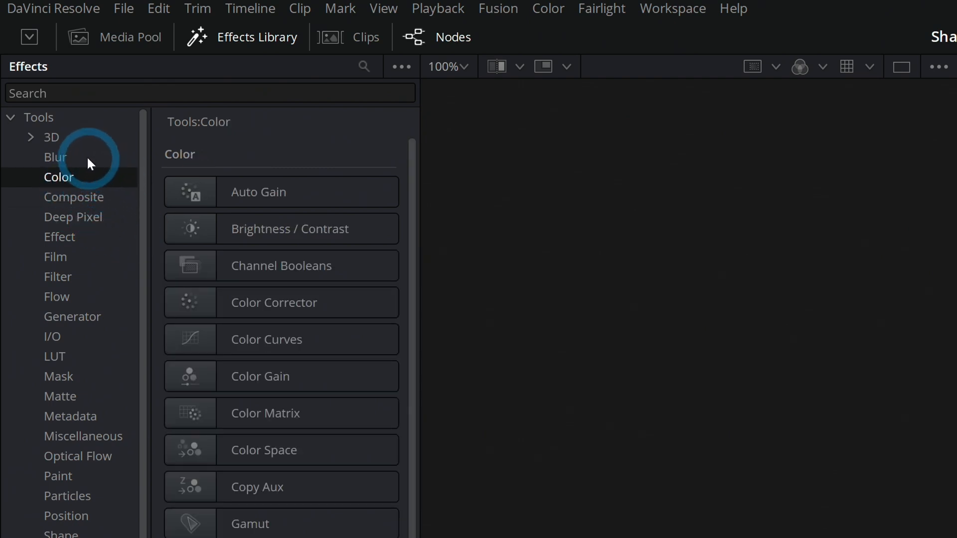
click(54, 157)
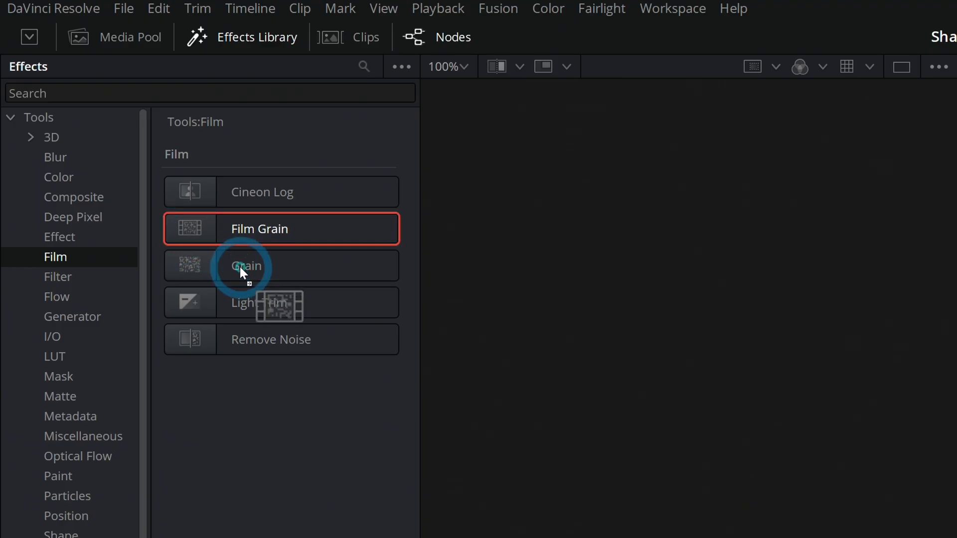
click(56, 297)
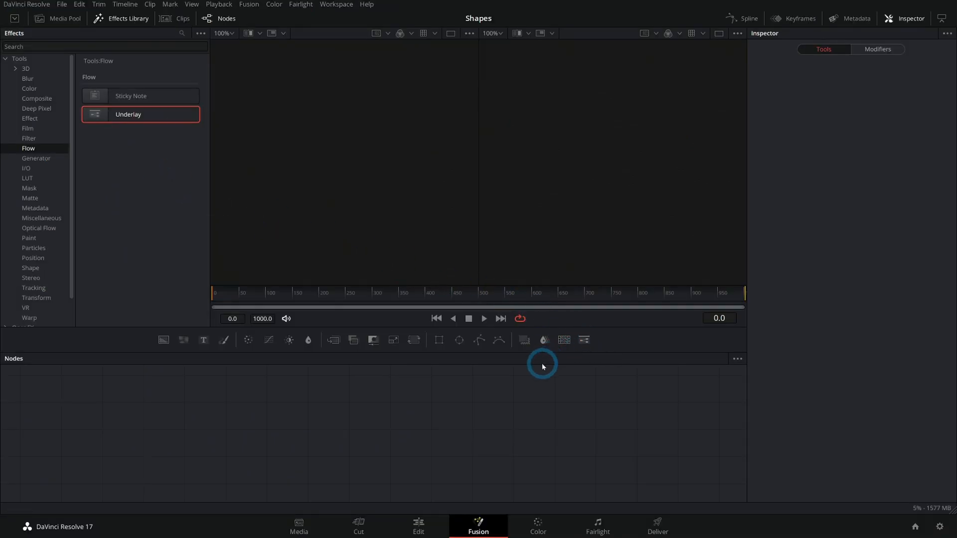
mouse_move(542, 340)
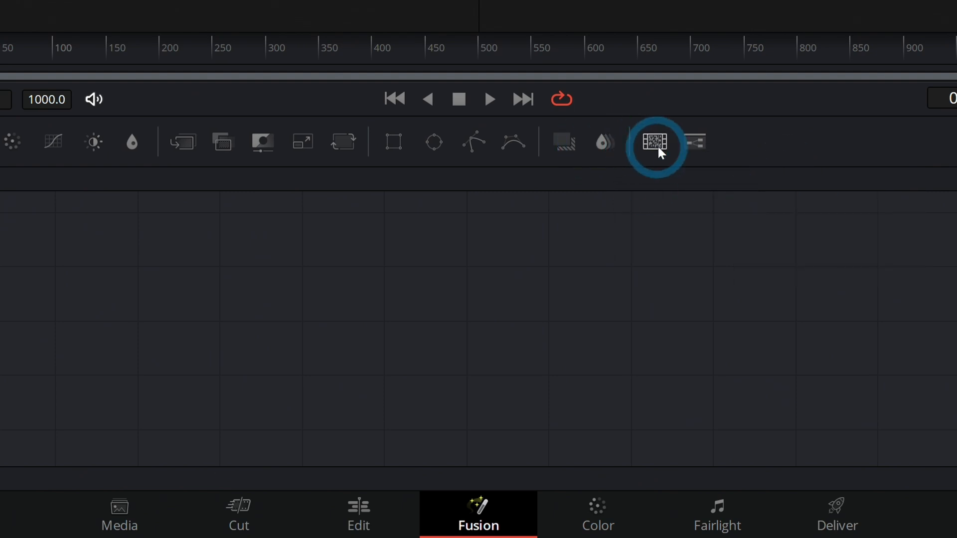
mouse_move(513, 143)
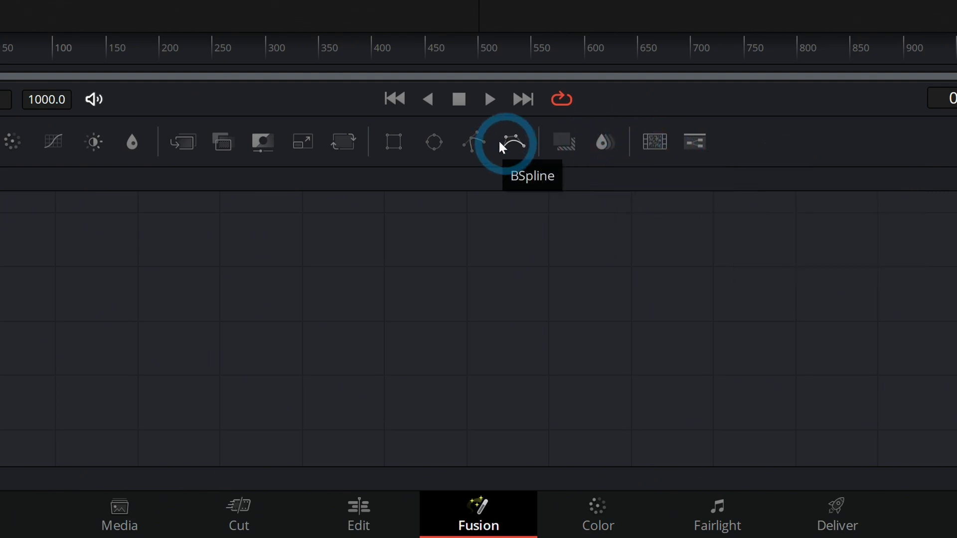
mouse_move(646, 170)
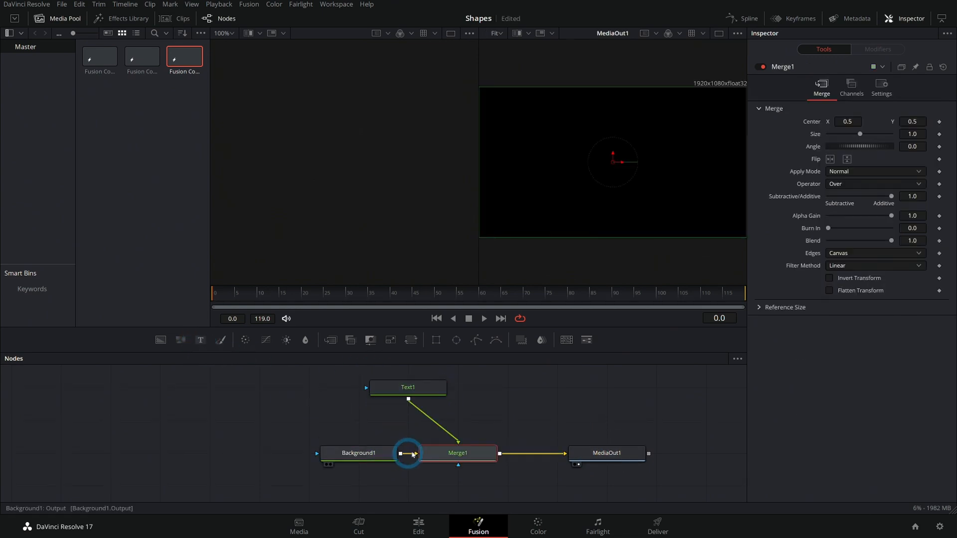
Select the Text1 node to show its settings before adding the shadow.
click(407, 387)
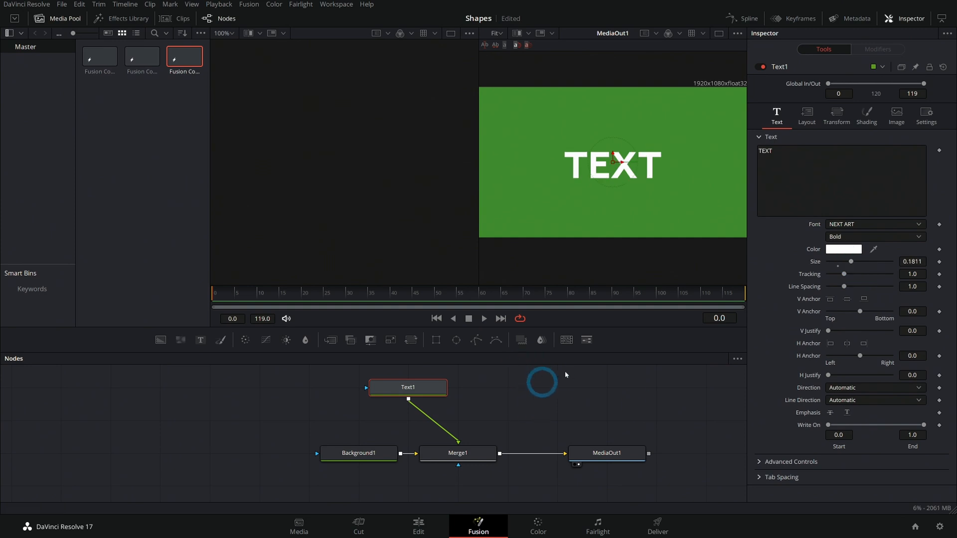
mouse_move(572, 354)
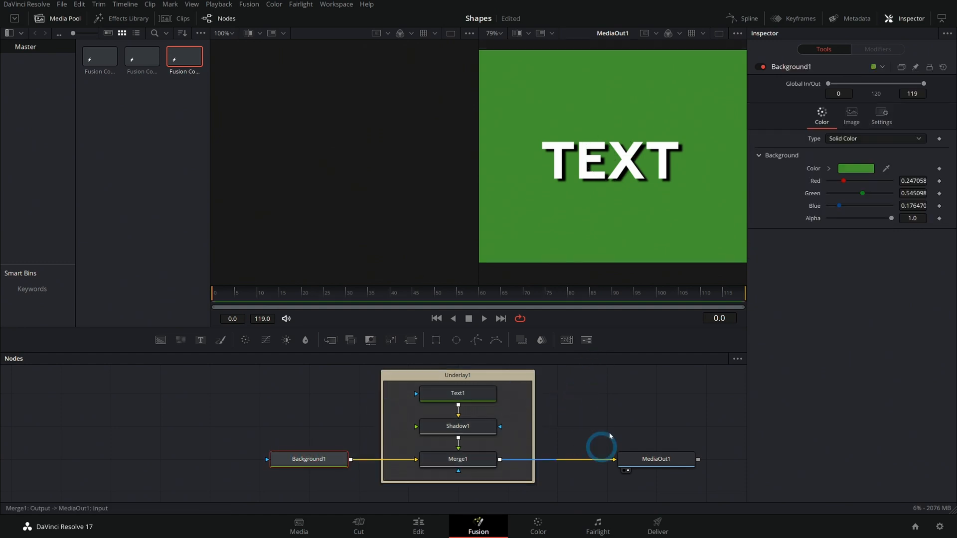
mouse_move(626, 417)
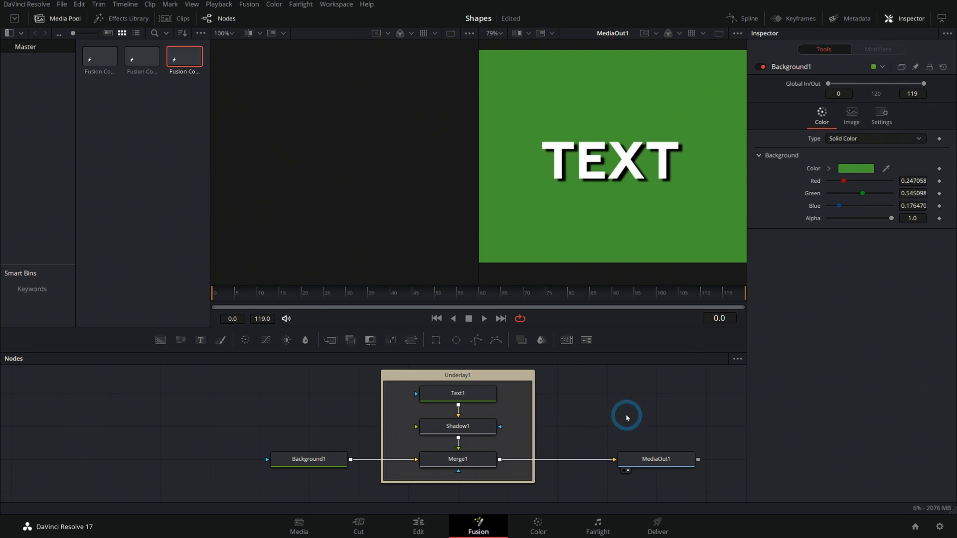
mouse_move(452, 340)
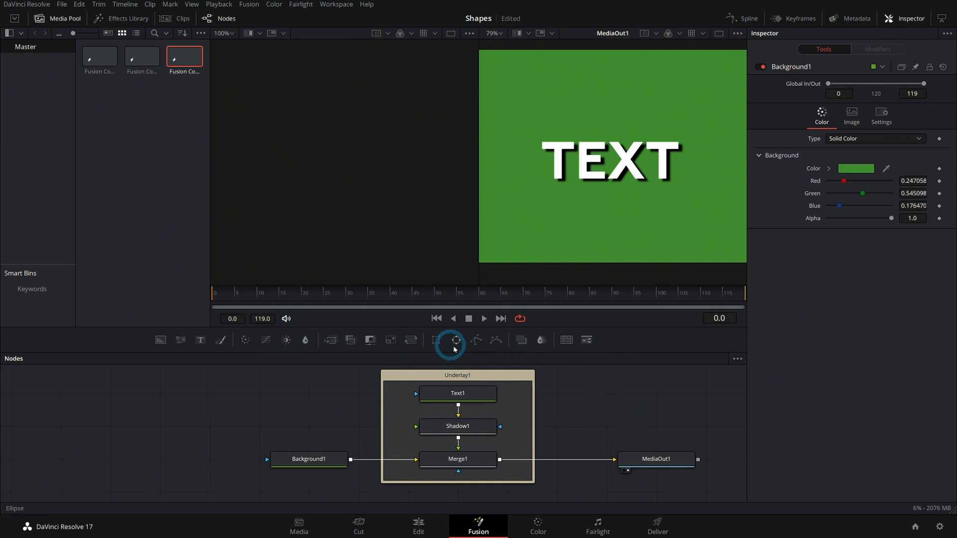
mouse_move(578, 420)
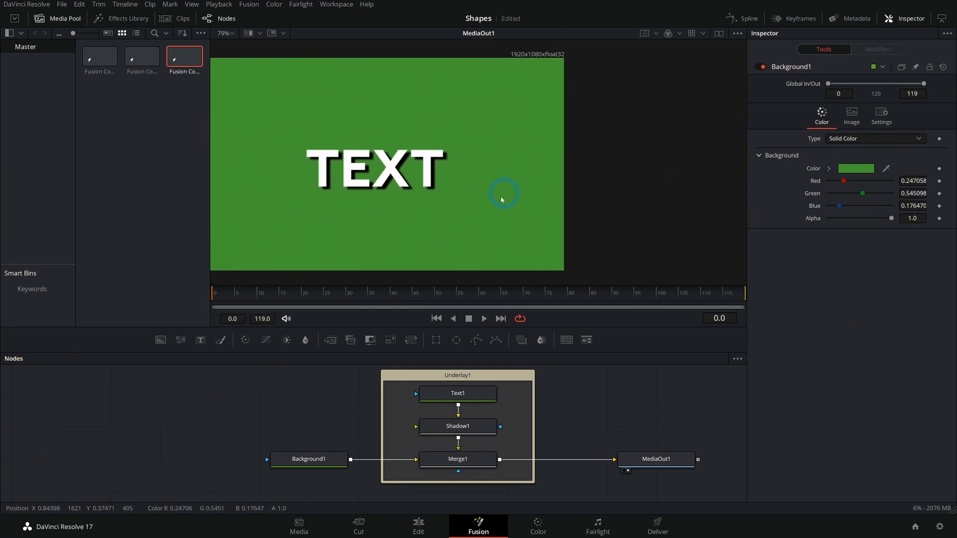
mouse_move(501, 199)
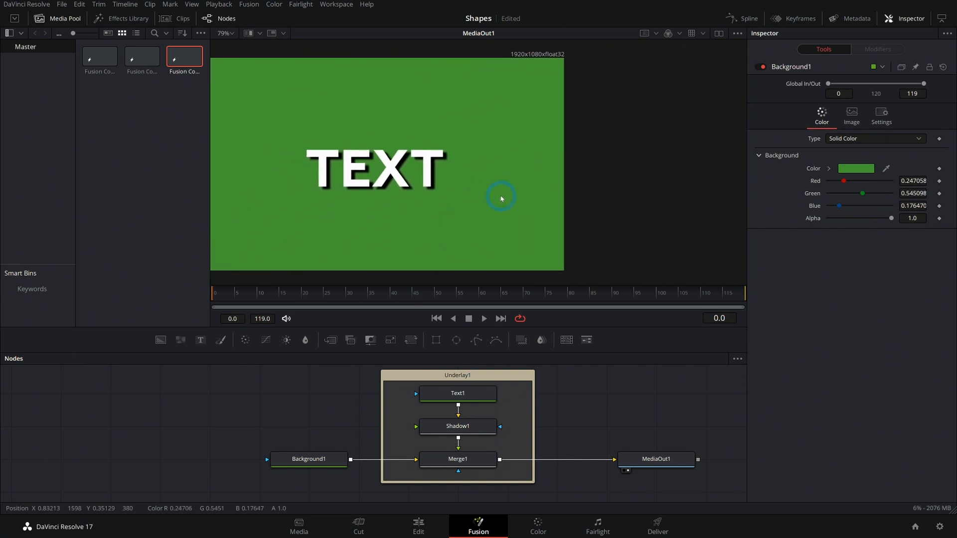